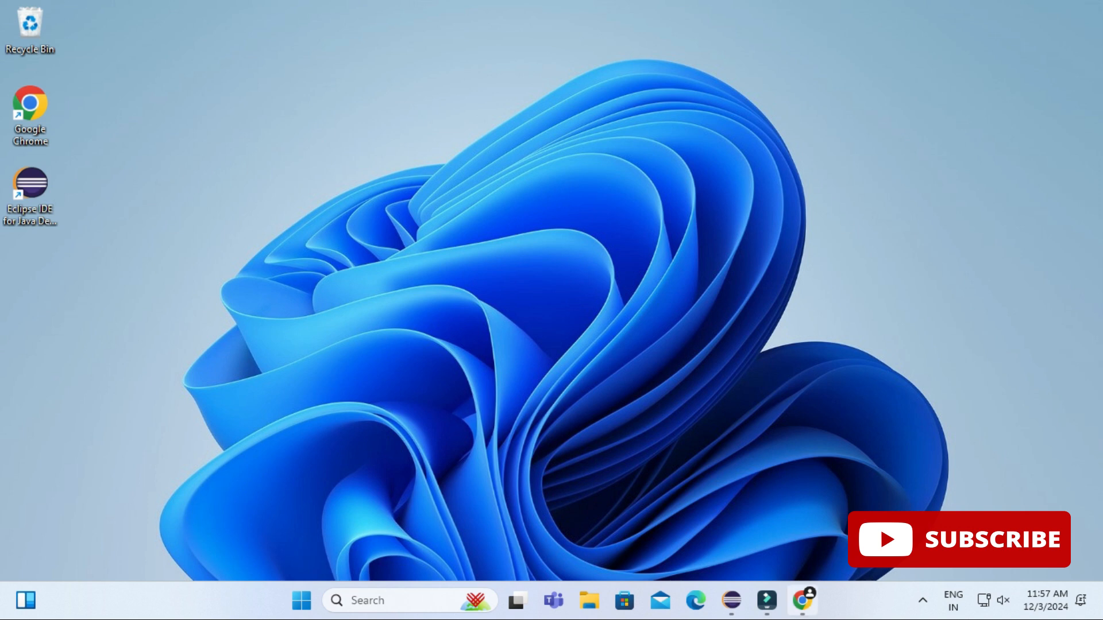
- Search Google for "mysql connector" and reach the MySQL Download Connector/J result
click(802, 601)
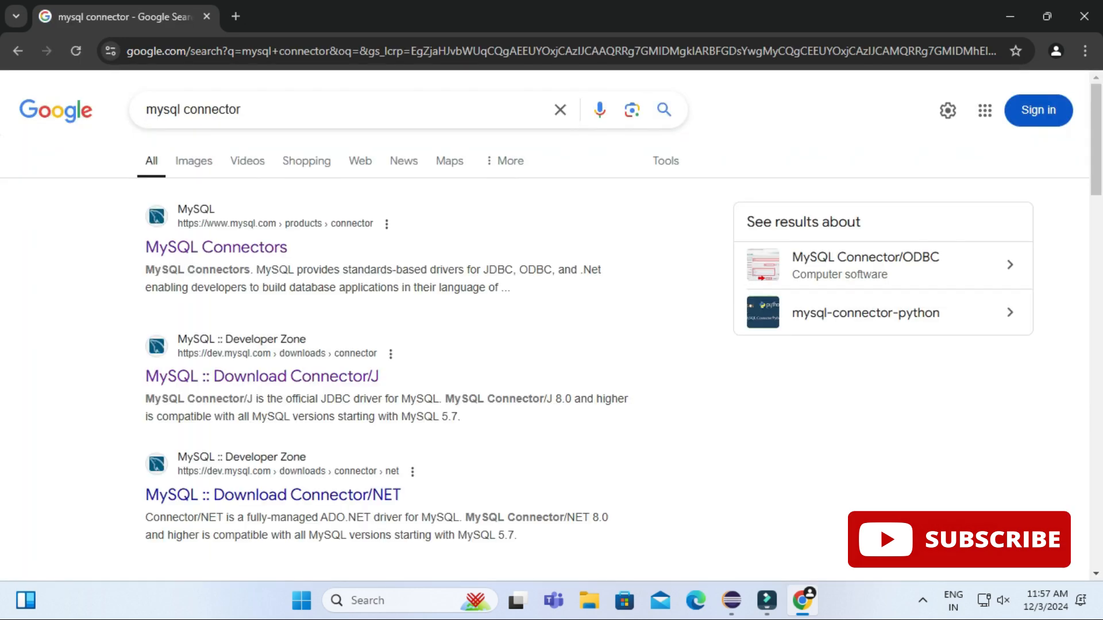
scroll(down, 3)
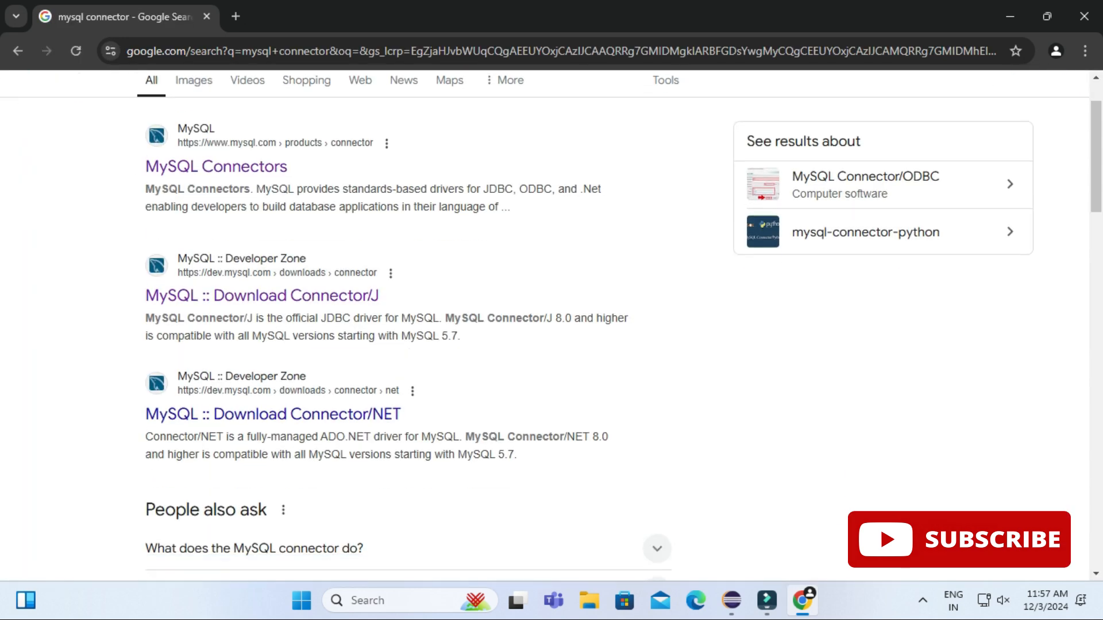
mouse_move(261, 295)
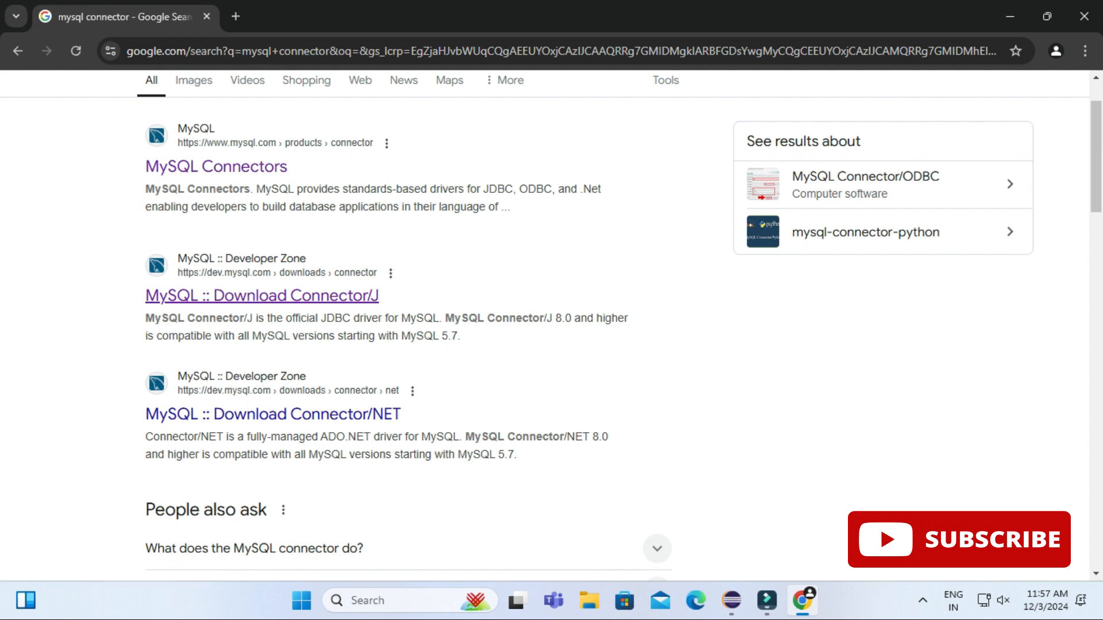
- Choose the Platform Independent ZIP archive of Connector/J 9.1.0 for download
click(261, 295)
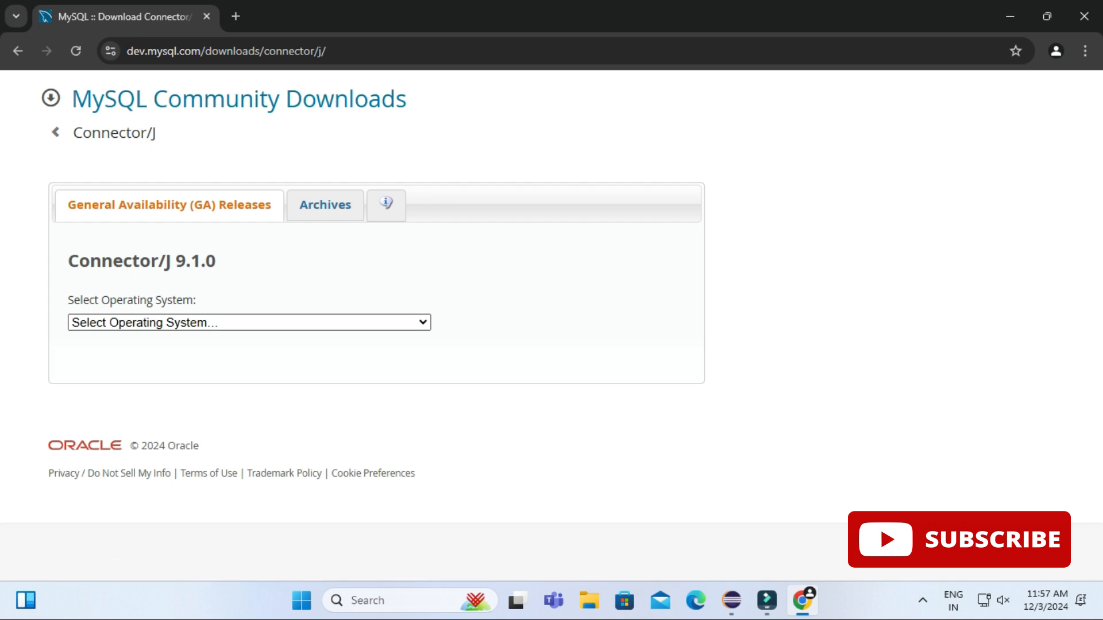
click(248, 322)
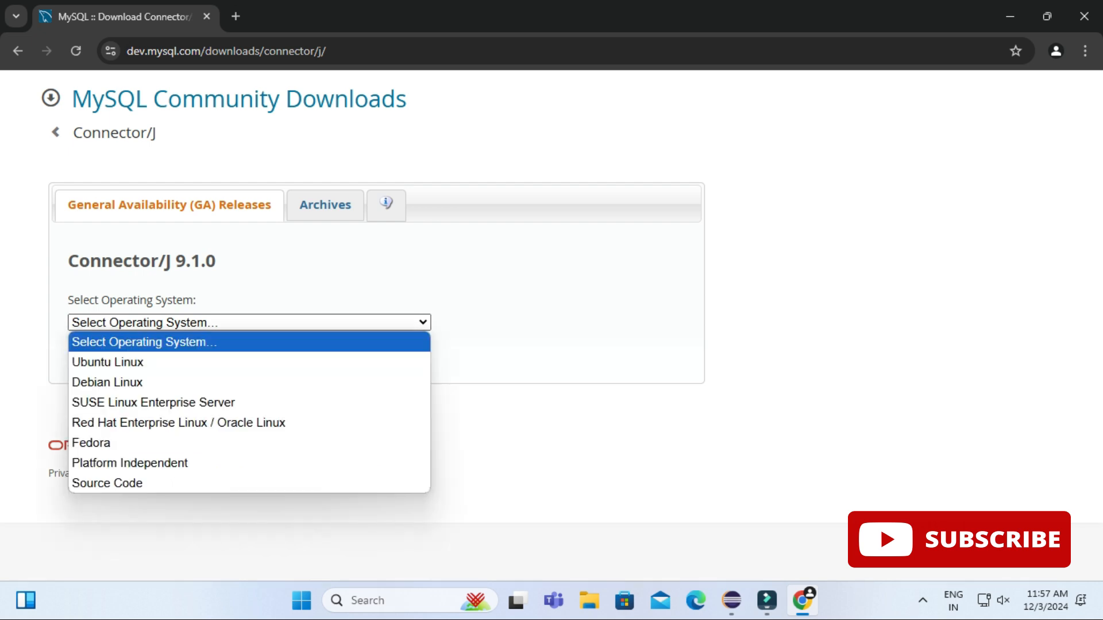
mouse_move(107, 381)
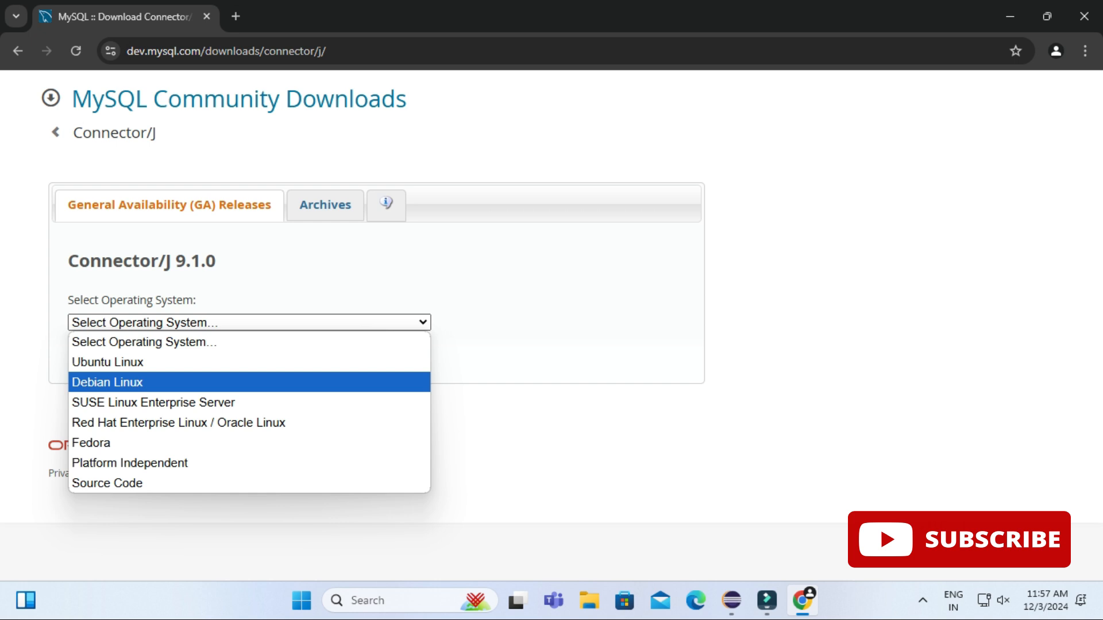
click(130, 463)
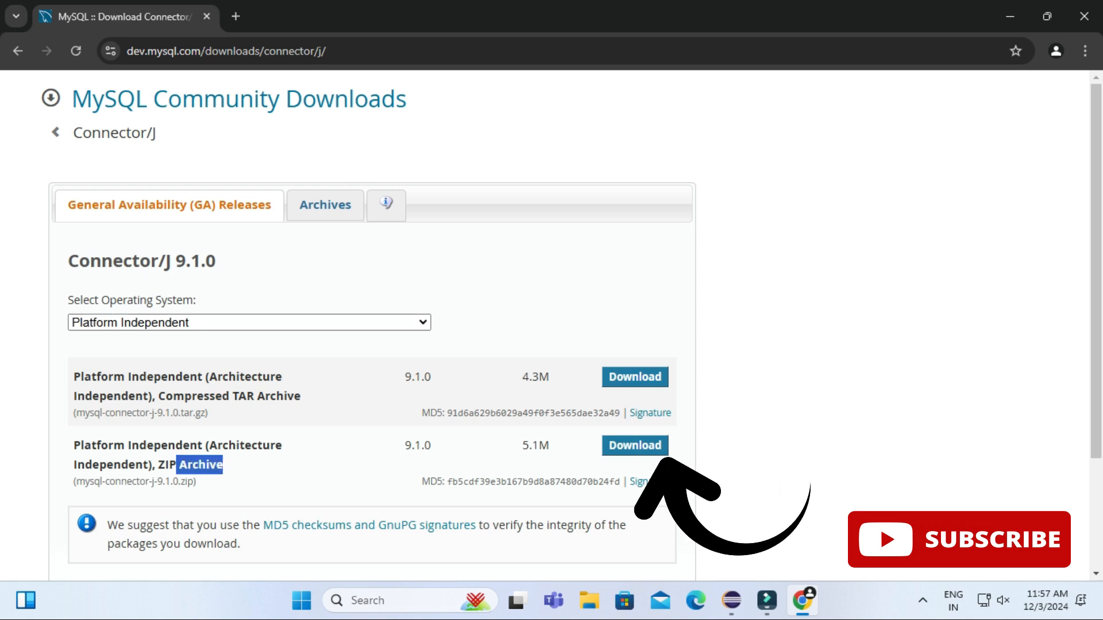
click(632, 446)
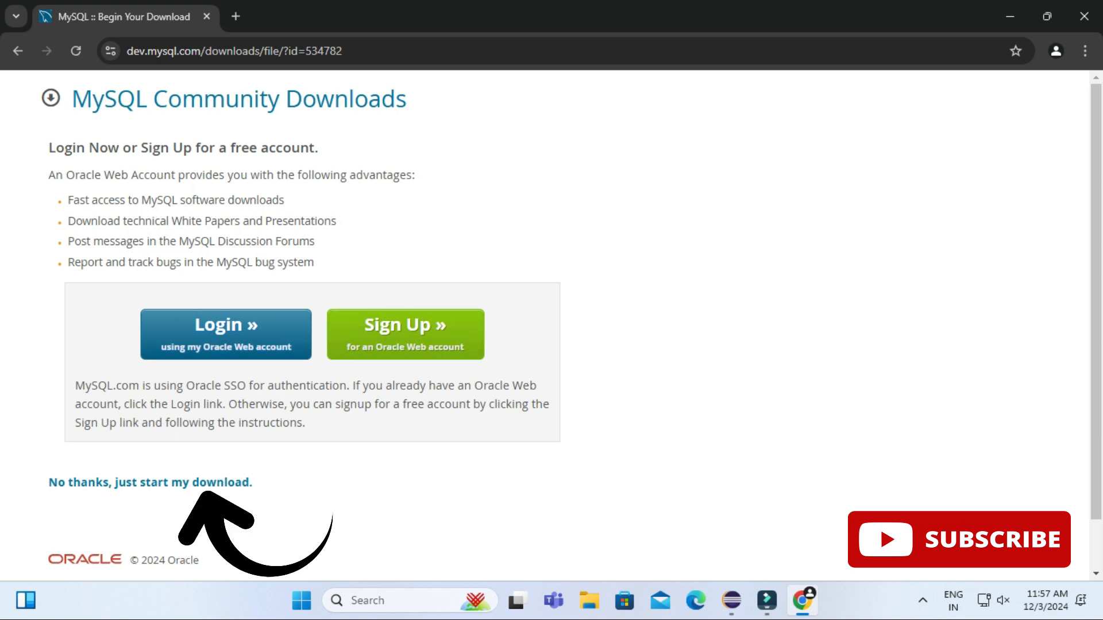
- Download mysql-connector-j-9.1.0.zip via 'No thanks, just start my download' and show it in Downloads
click(149, 482)
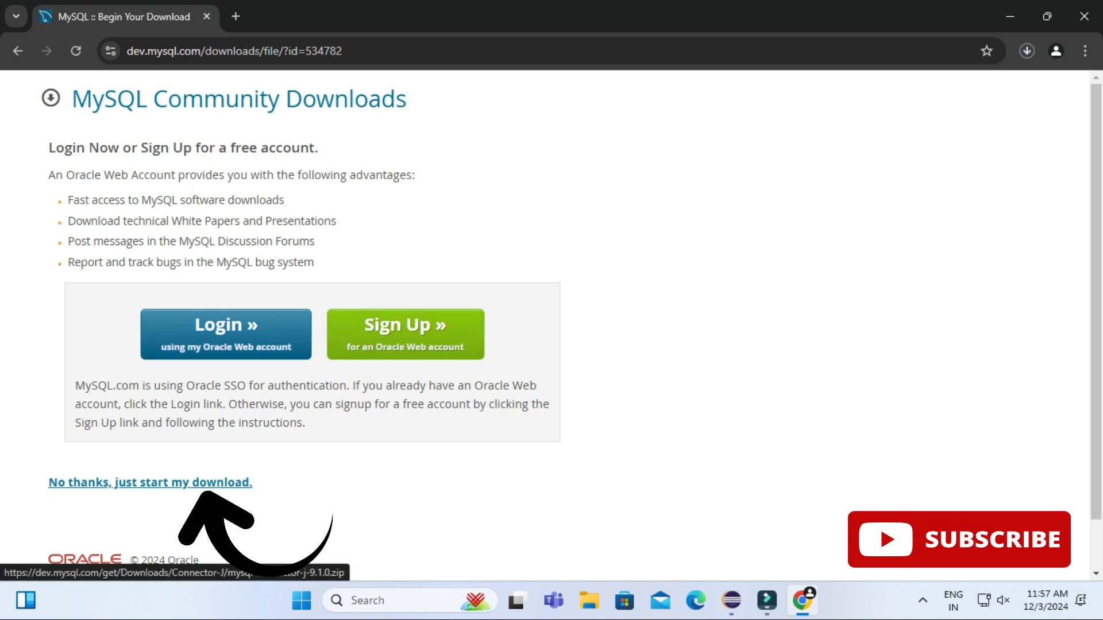
click(149, 483)
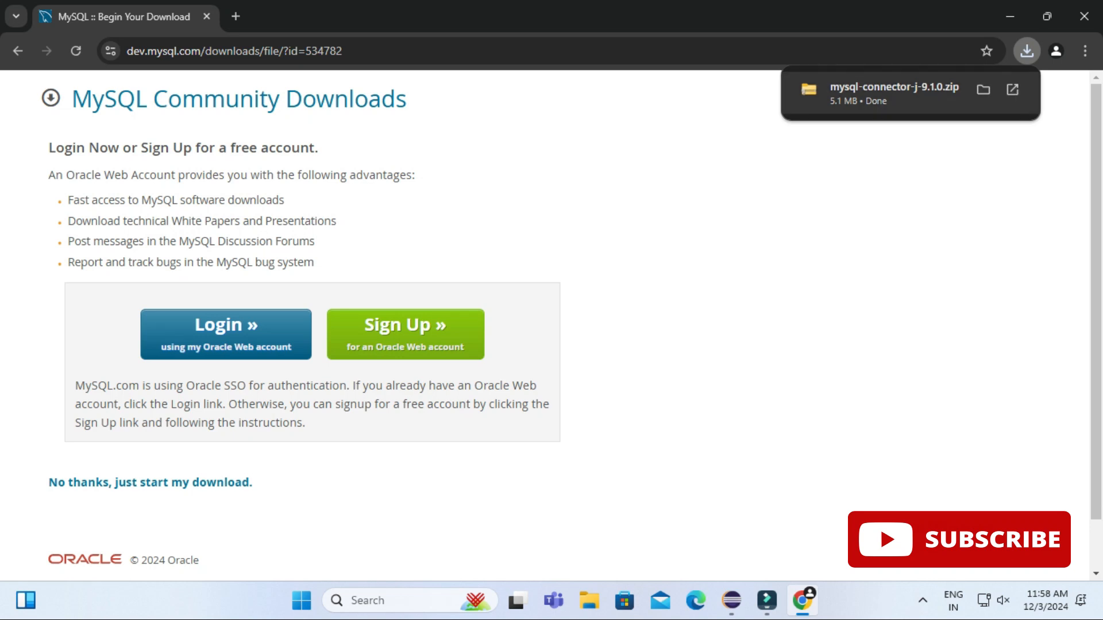
click(984, 90)
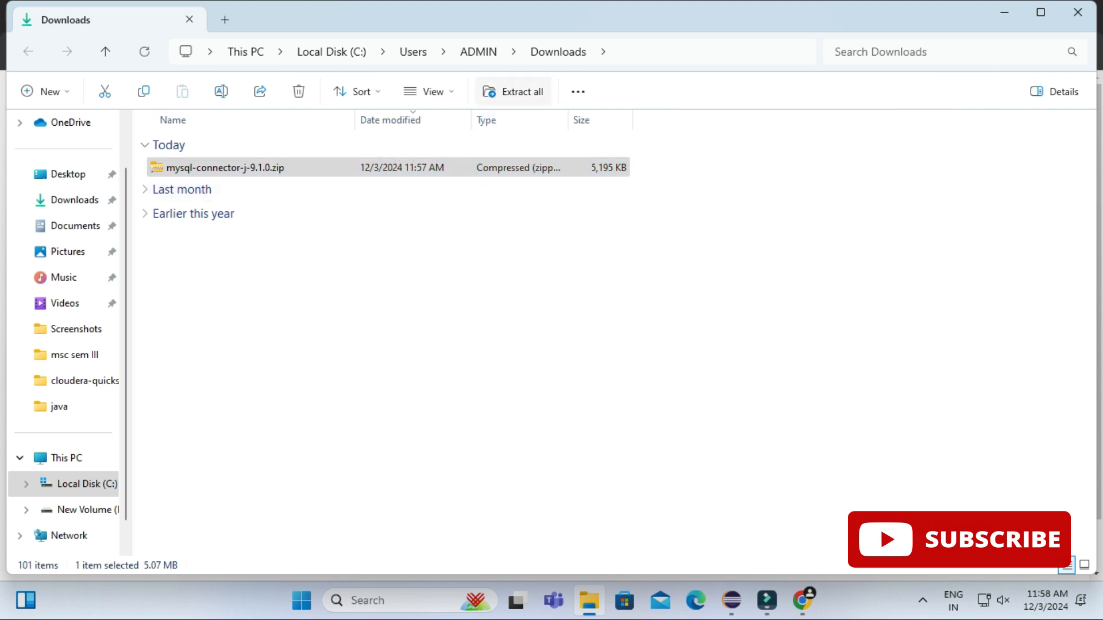
- Extract the zip into Downloads and select mysql-connector-j-9.1.0.jar inside the extracted folder
click(521, 92)
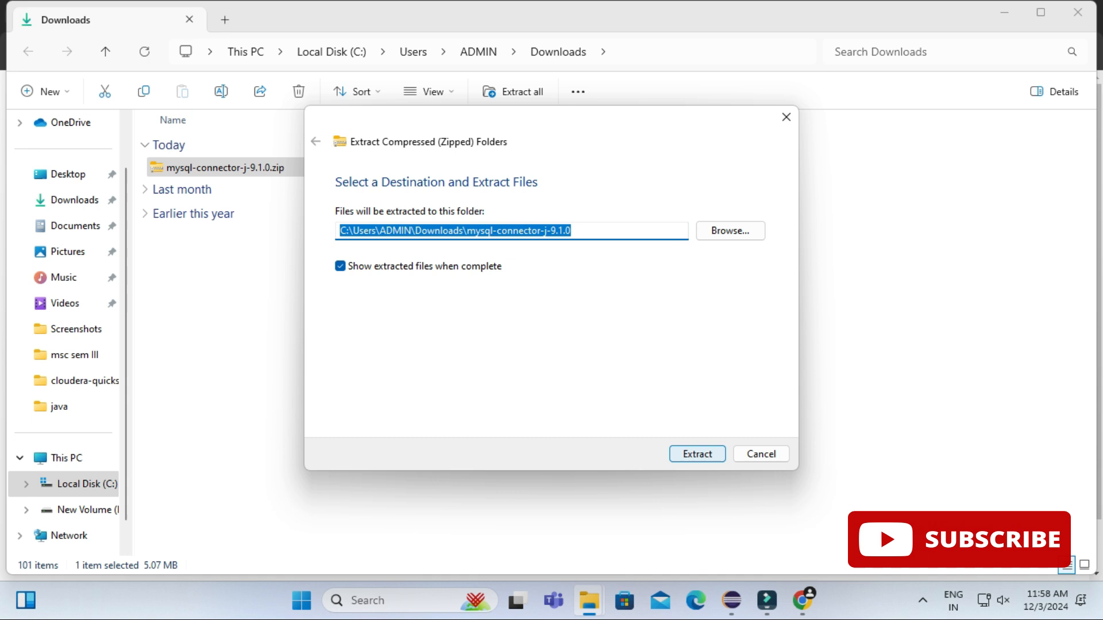
click(696, 454)
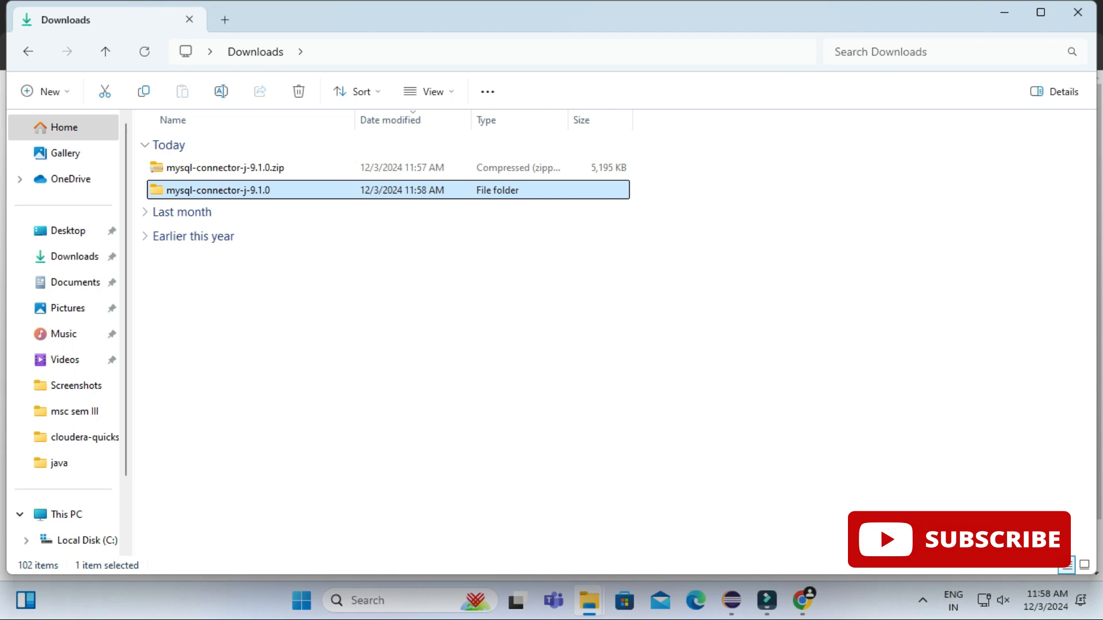
double_click(218, 190)
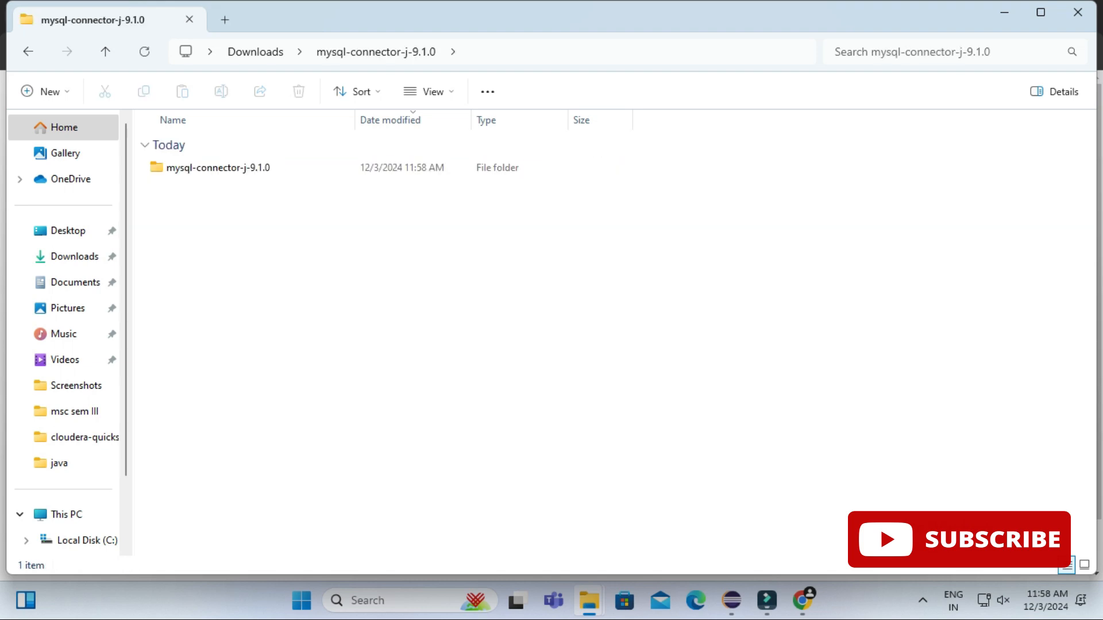
double_click(217, 167)
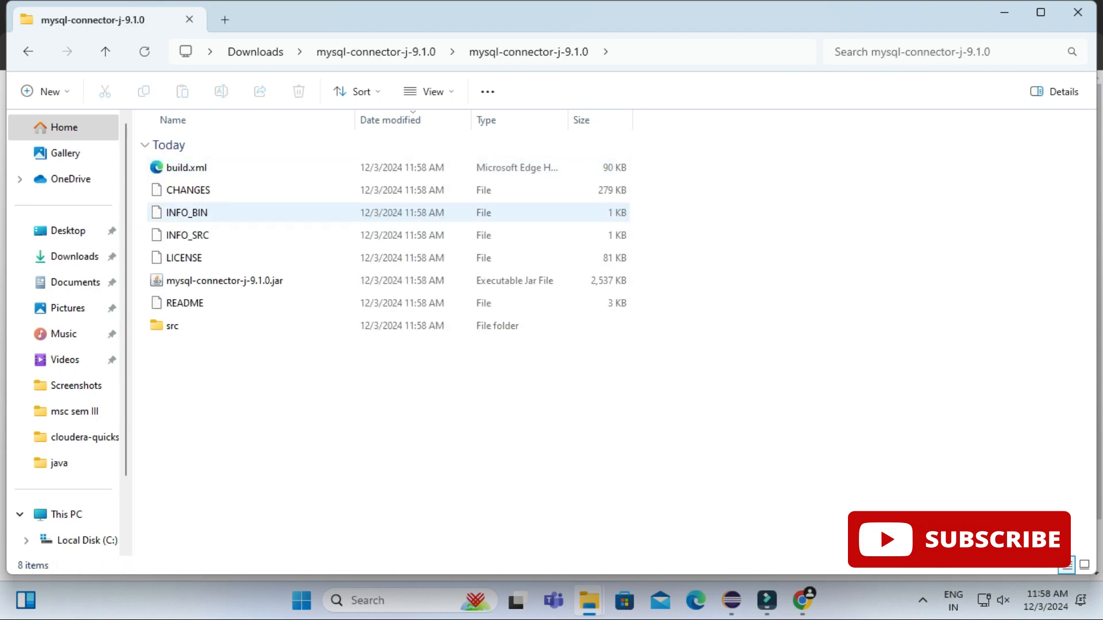
click(226, 281)
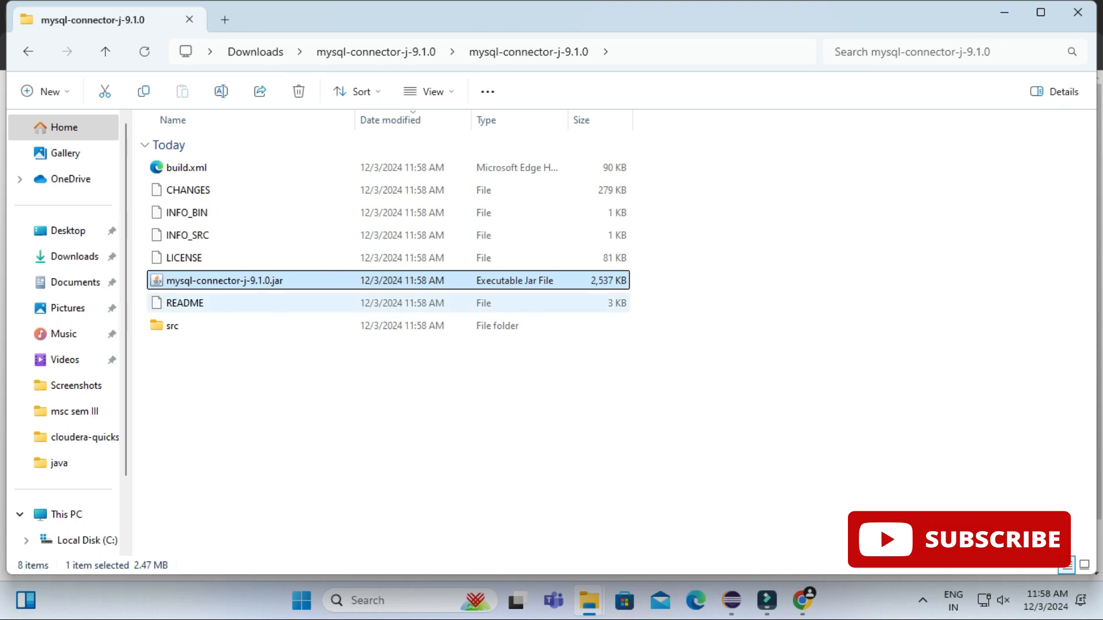
mouse_move(184, 303)
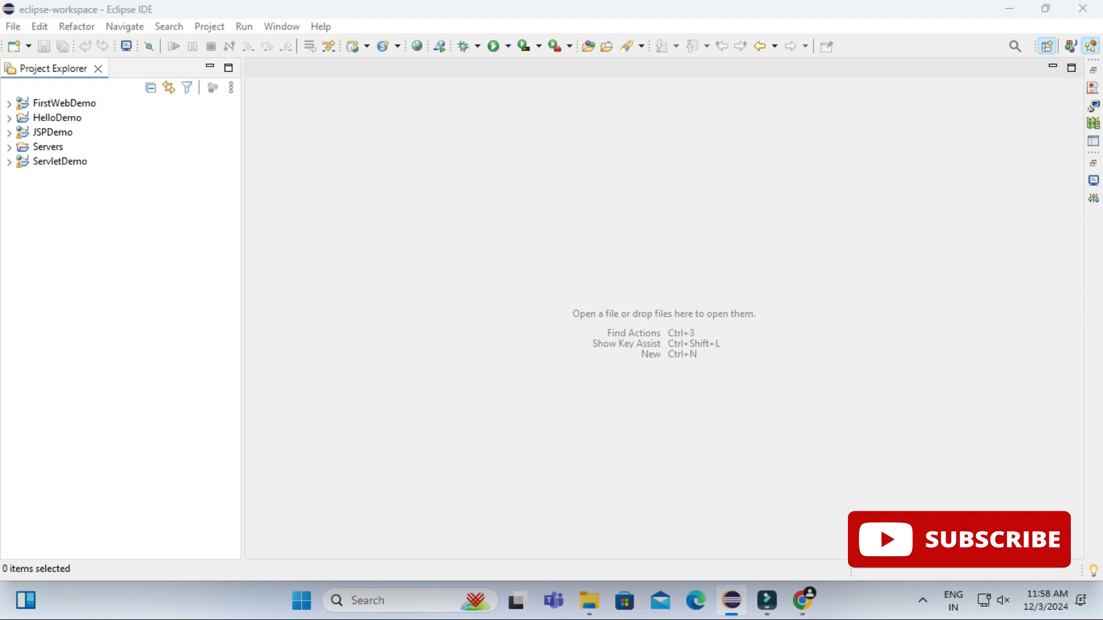
- Switch to the Java perspective and start a new Java project
click(1045, 46)
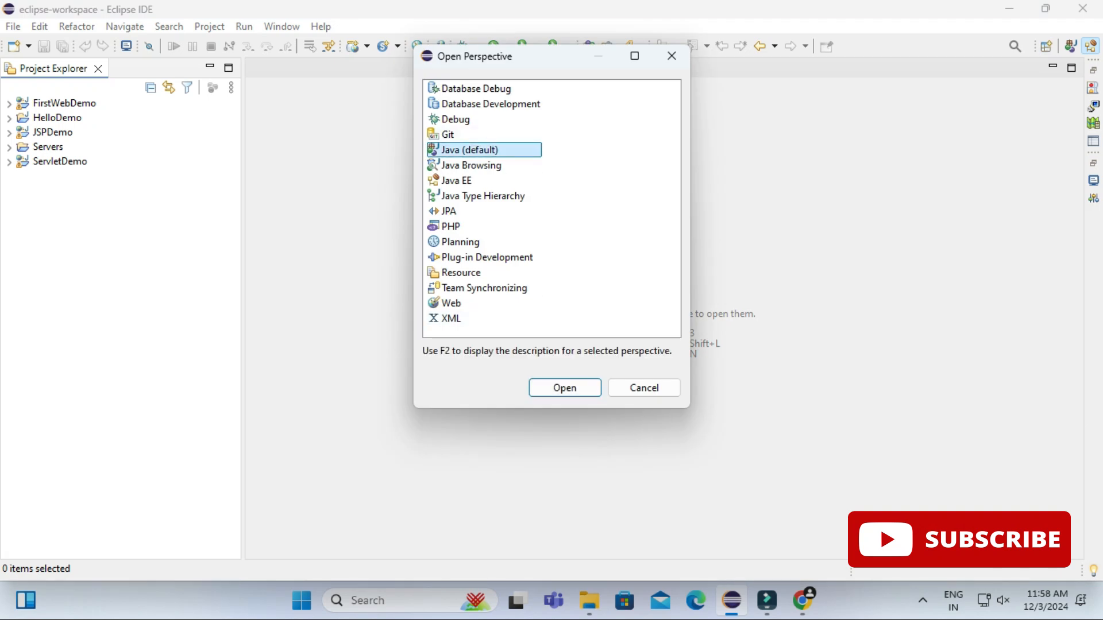
click(563, 387)
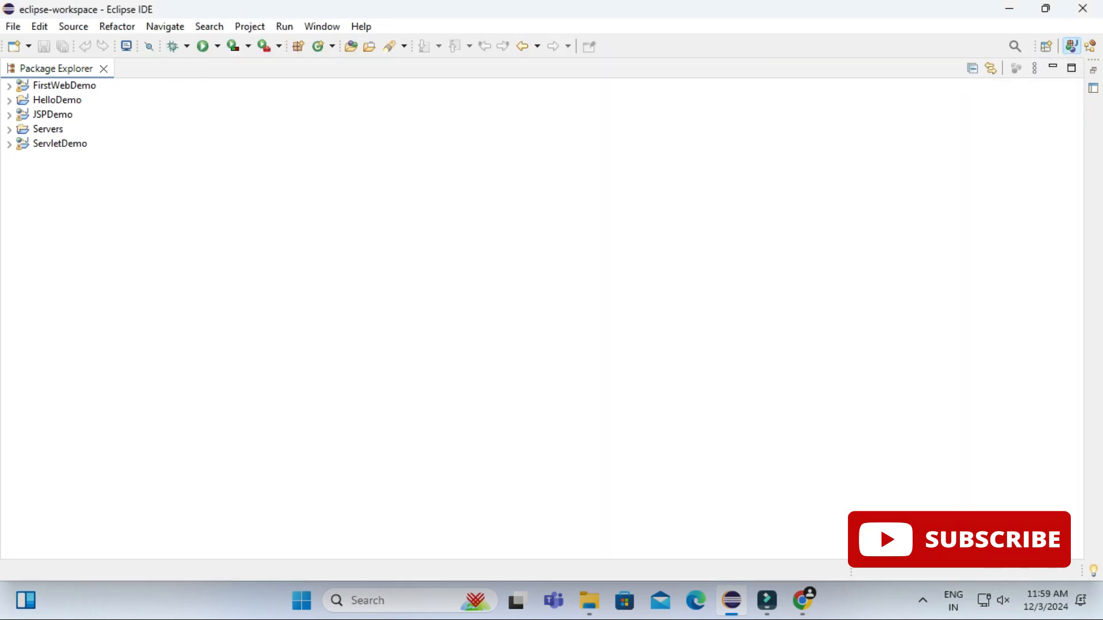
click(11, 27)
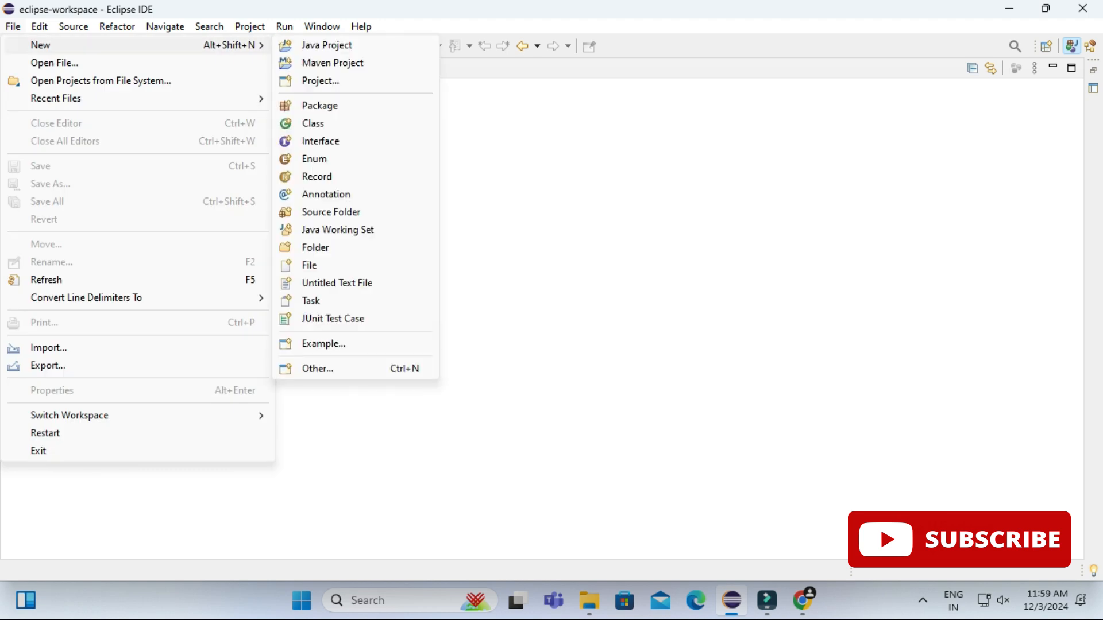
click(325, 45)
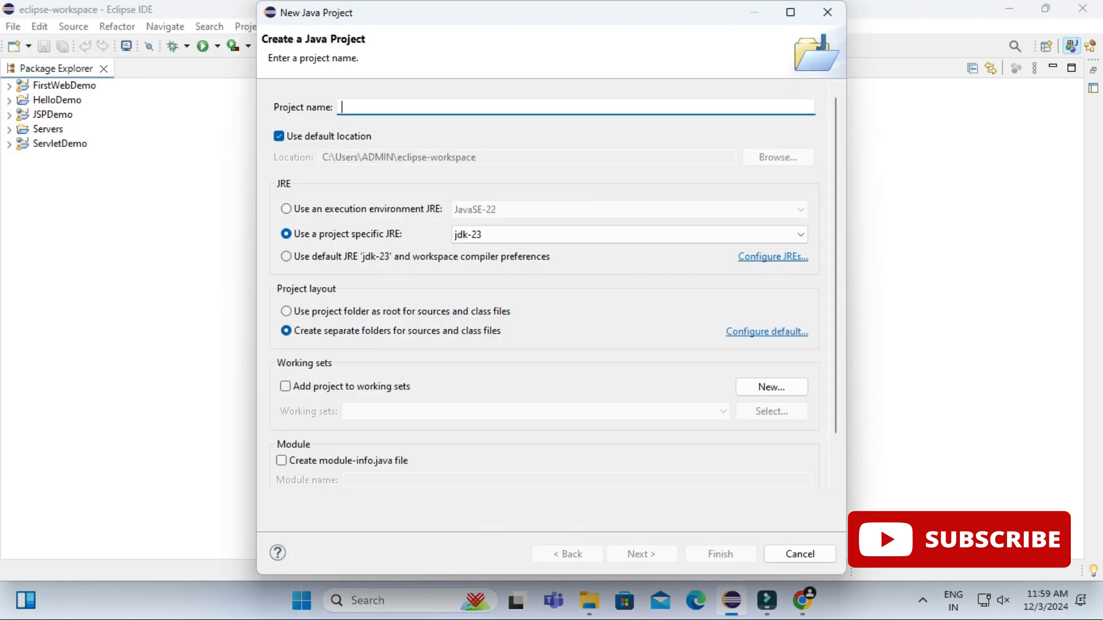
- Name the project MySQLDemo and finish creating it
text(M)
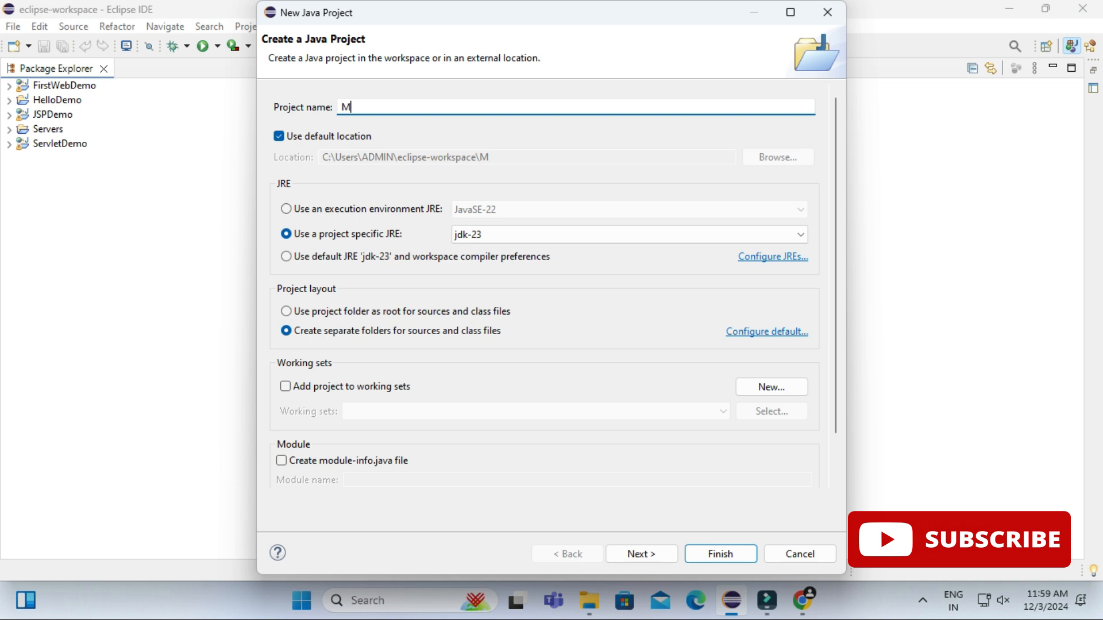
text(ySQL)
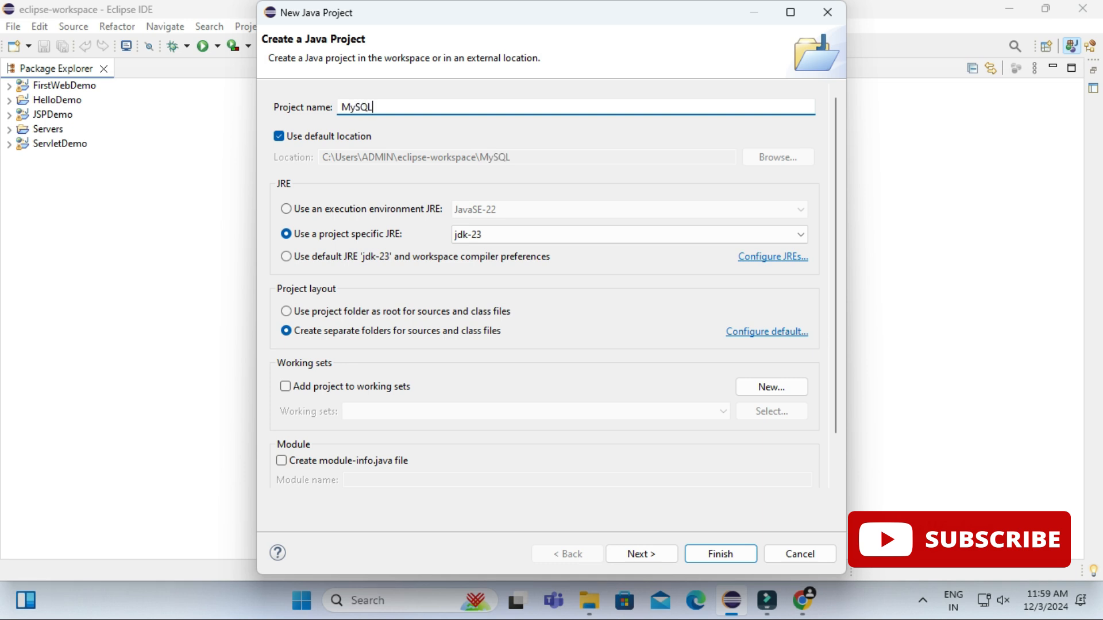
text(Demo)
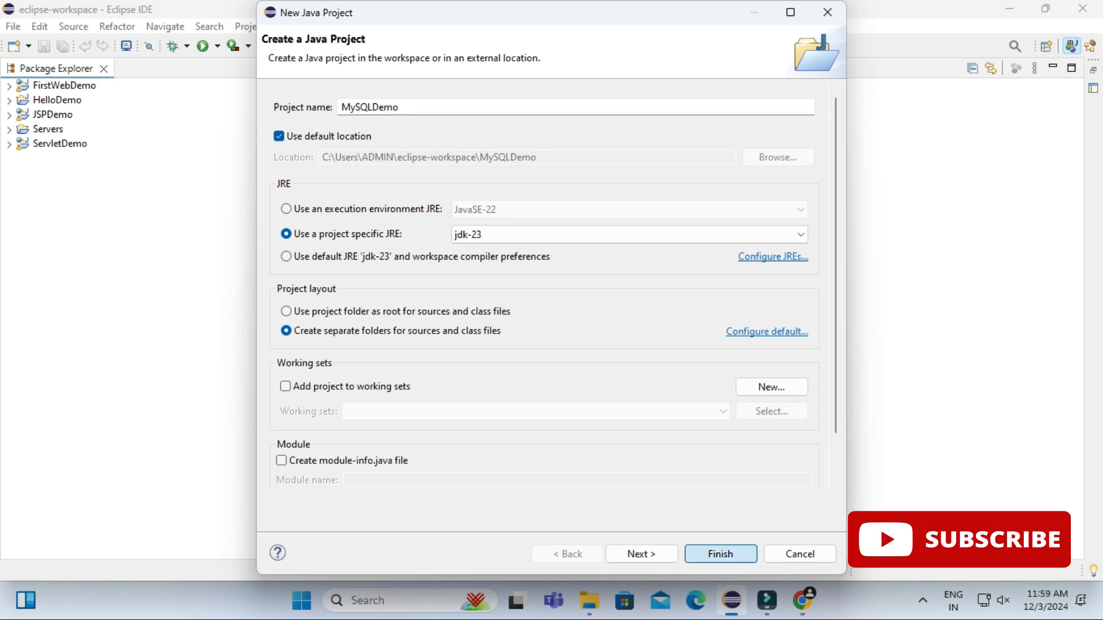
click(719, 553)
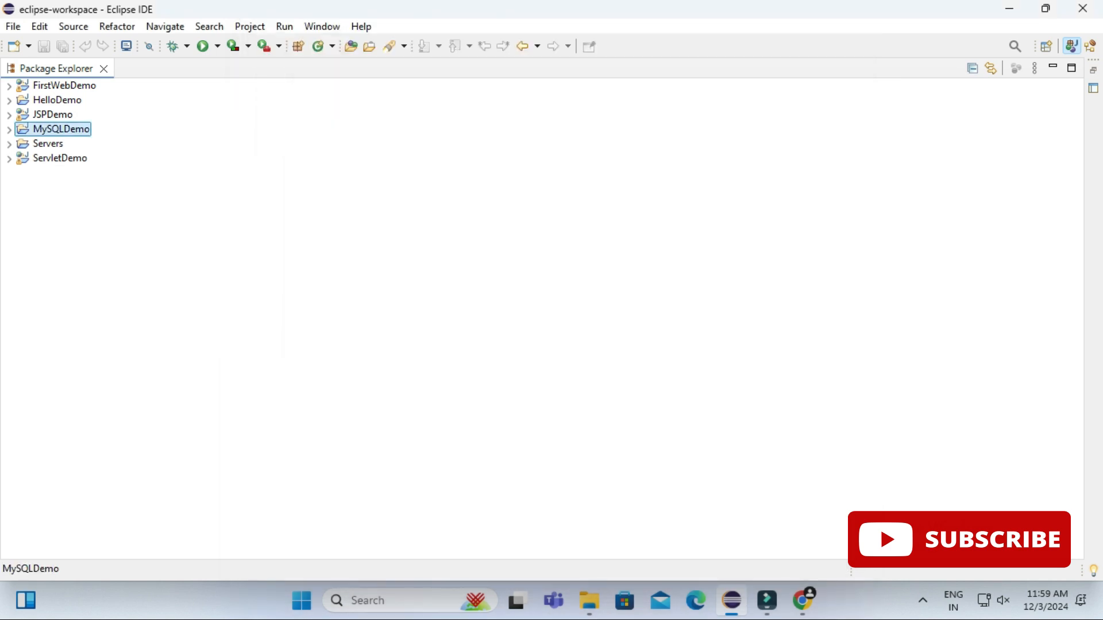
- Open Configure Build Path for the MySQLDemo project from its context menu
click(9, 130)
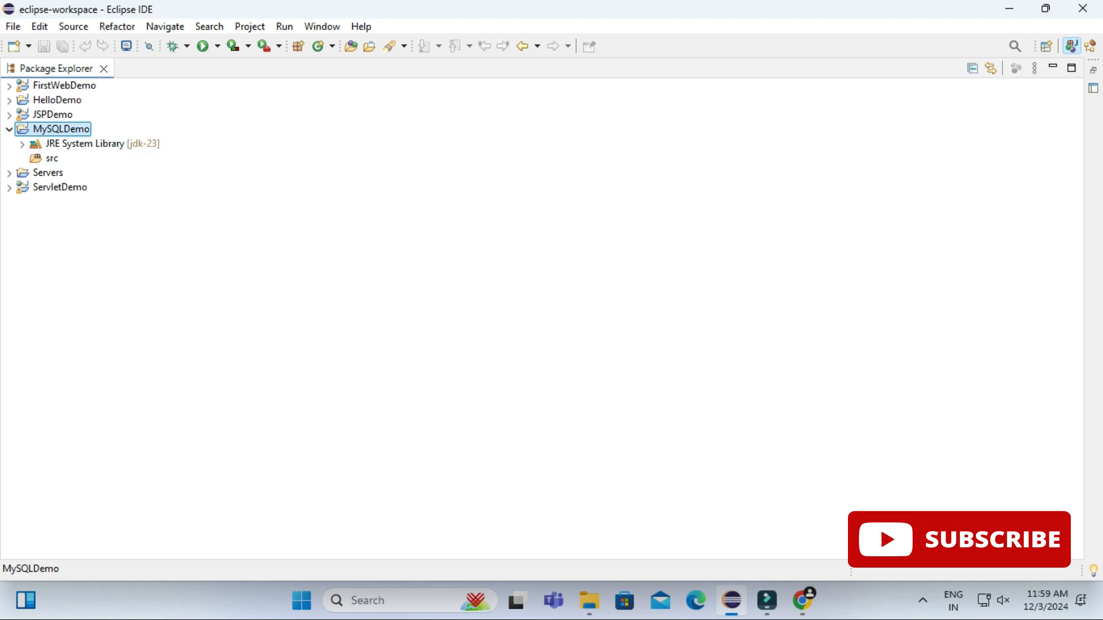
right_click(61, 129)
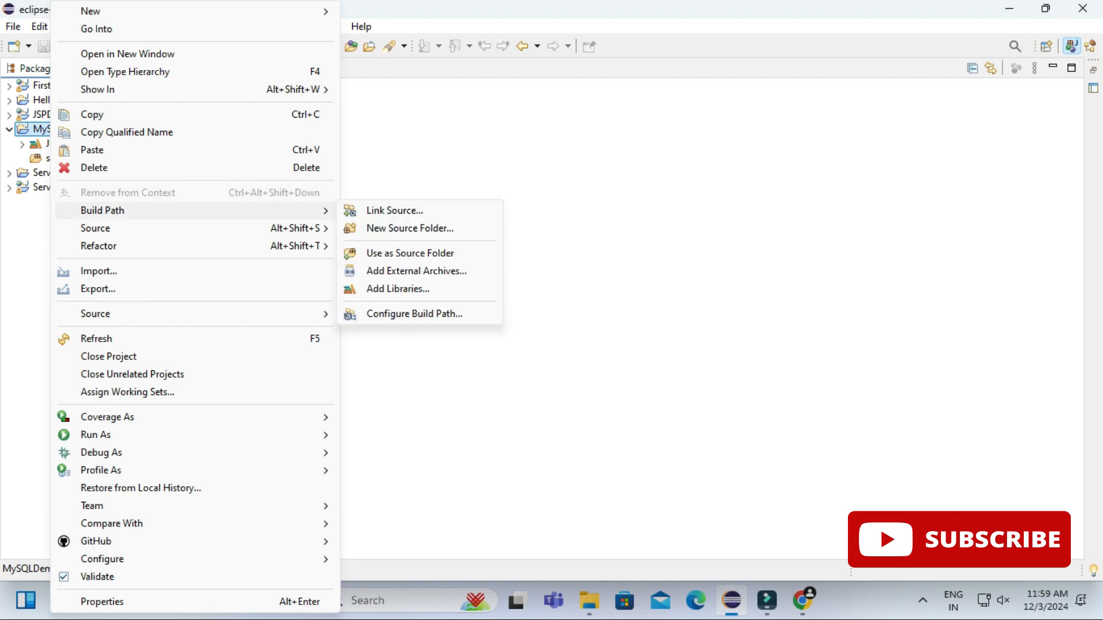
mouse_move(413, 313)
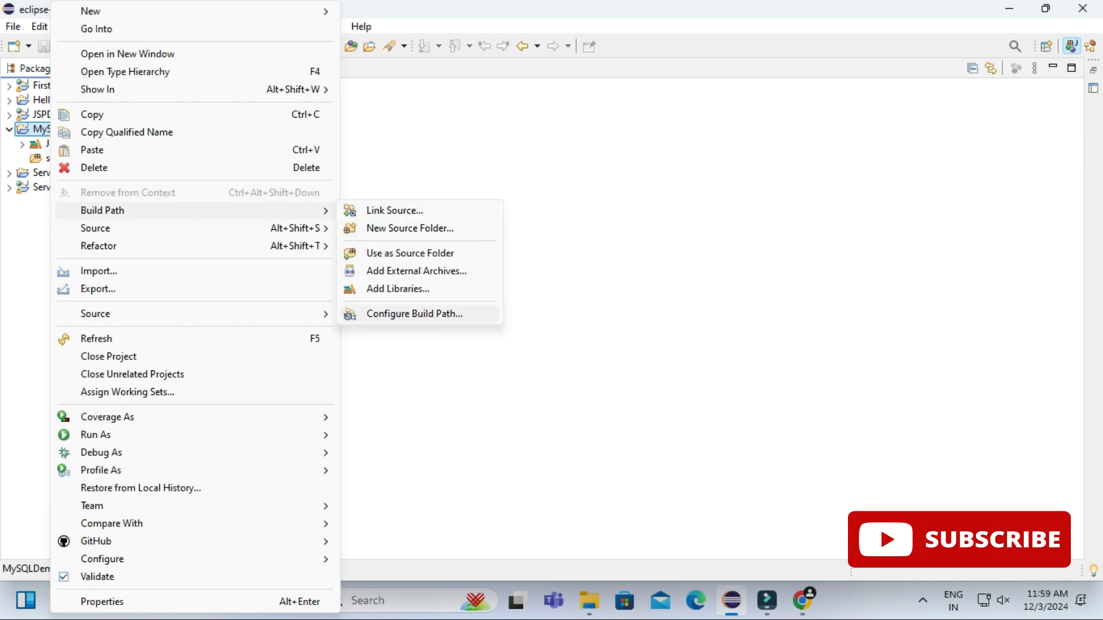
click(414, 314)
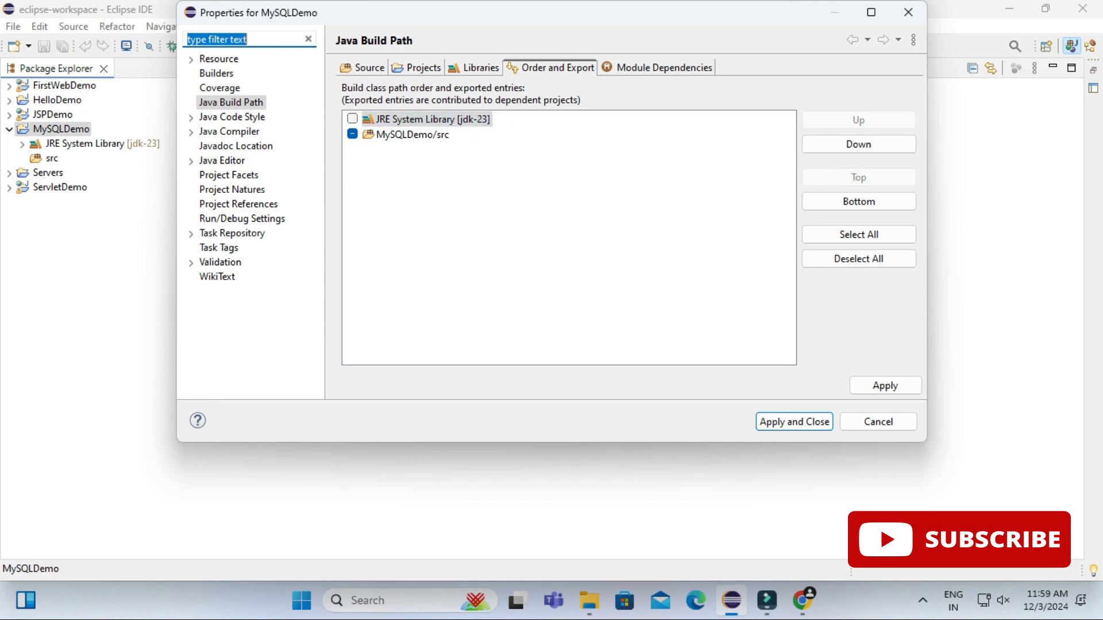
- Add mysql-connector-j-9.1.0.jar from Downloads as an external JAR under Libraries and apply
click(479, 67)
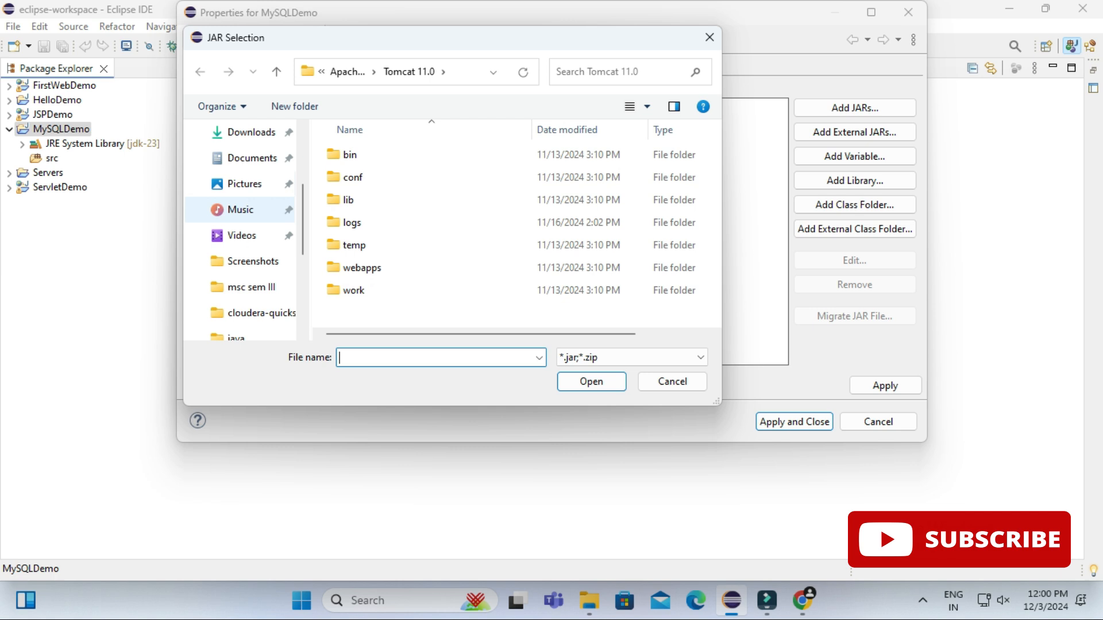
click(251, 132)
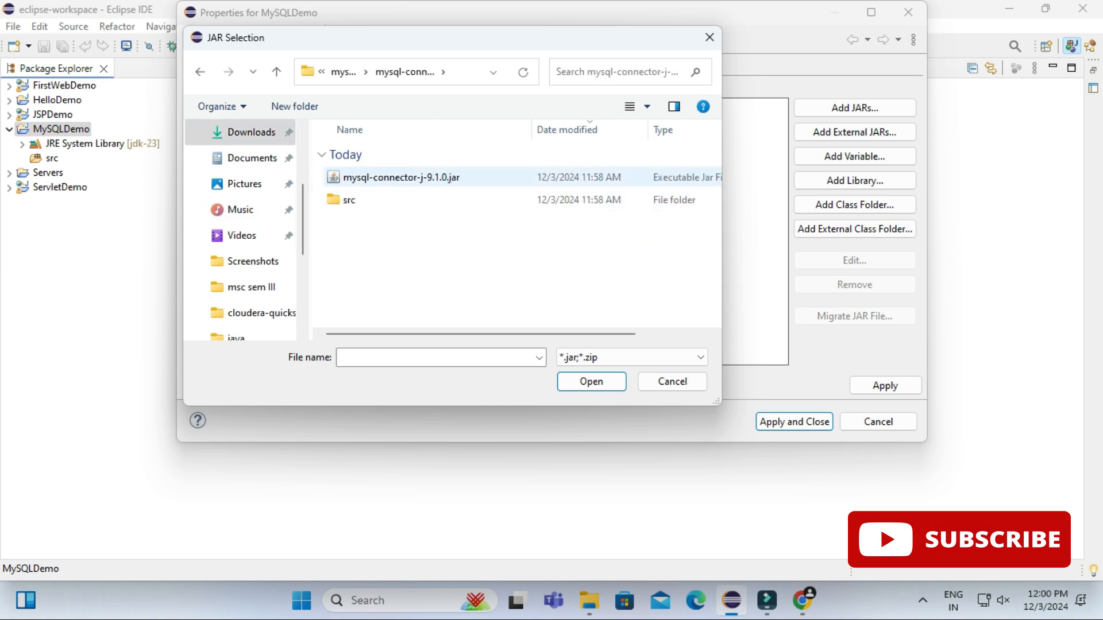
click(400, 177)
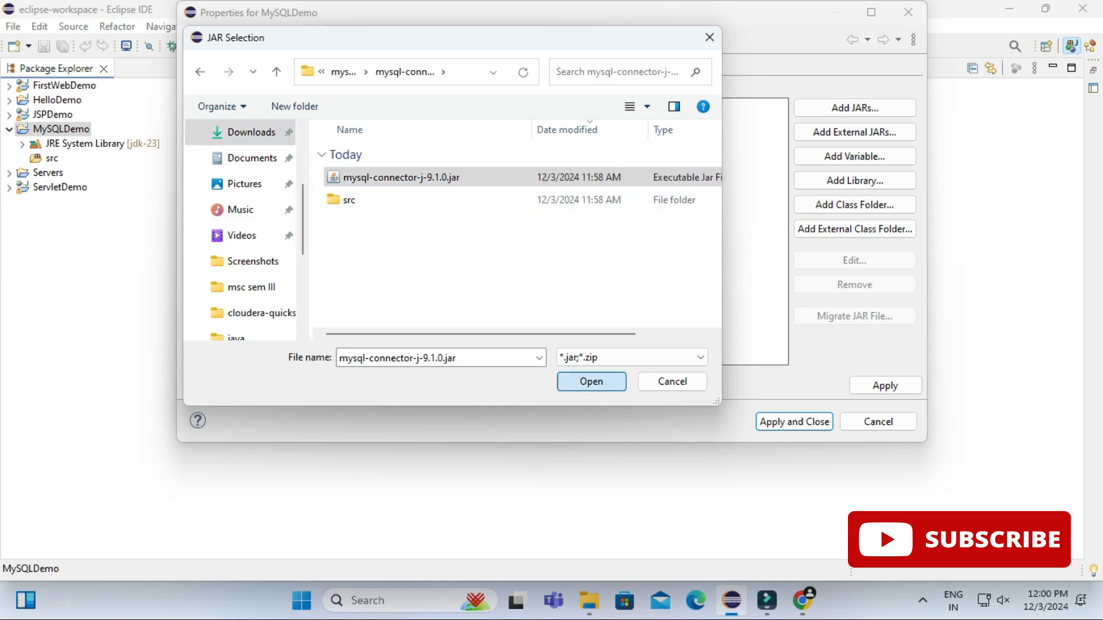
click(591, 381)
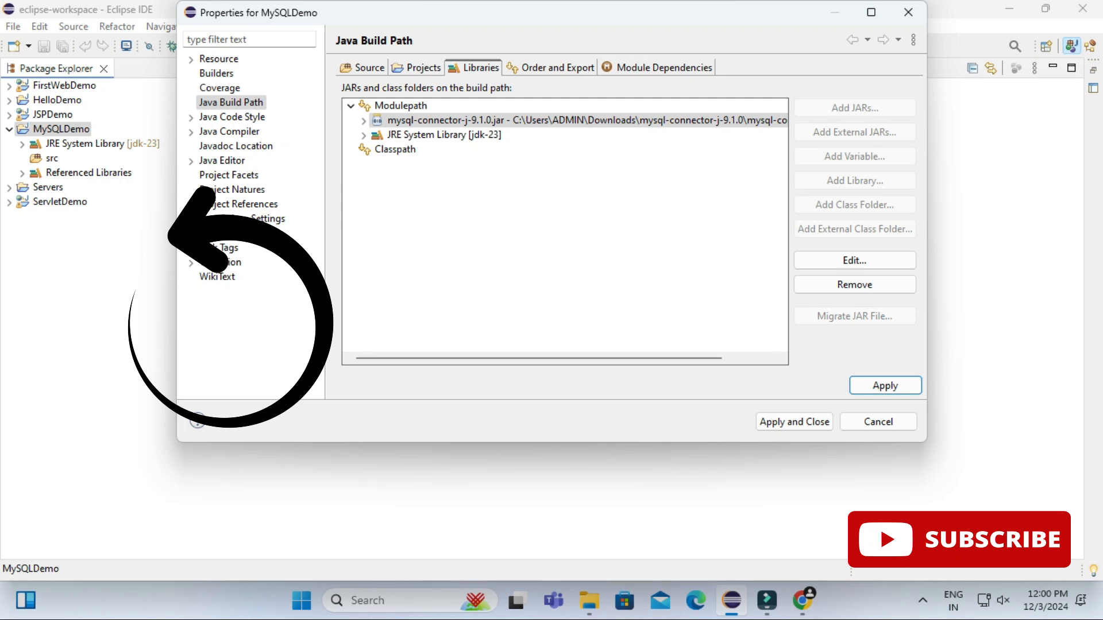
click(794, 422)
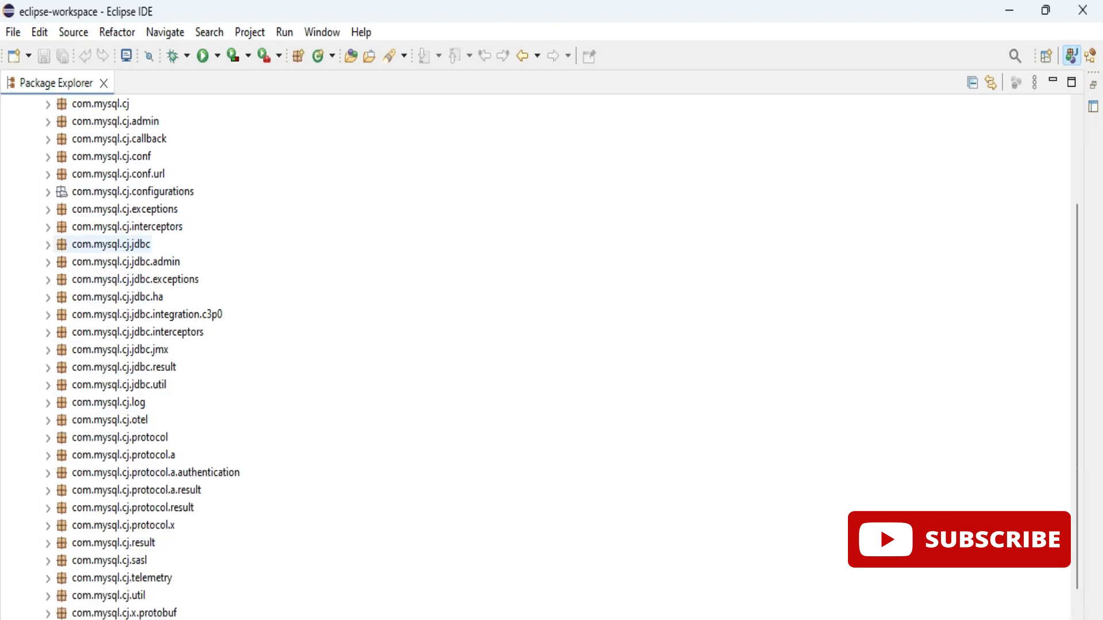
- Expand com.mysql.cj.jdbc in the referenced jar to view classes like Driver.class, then collapse it
click(110, 243)
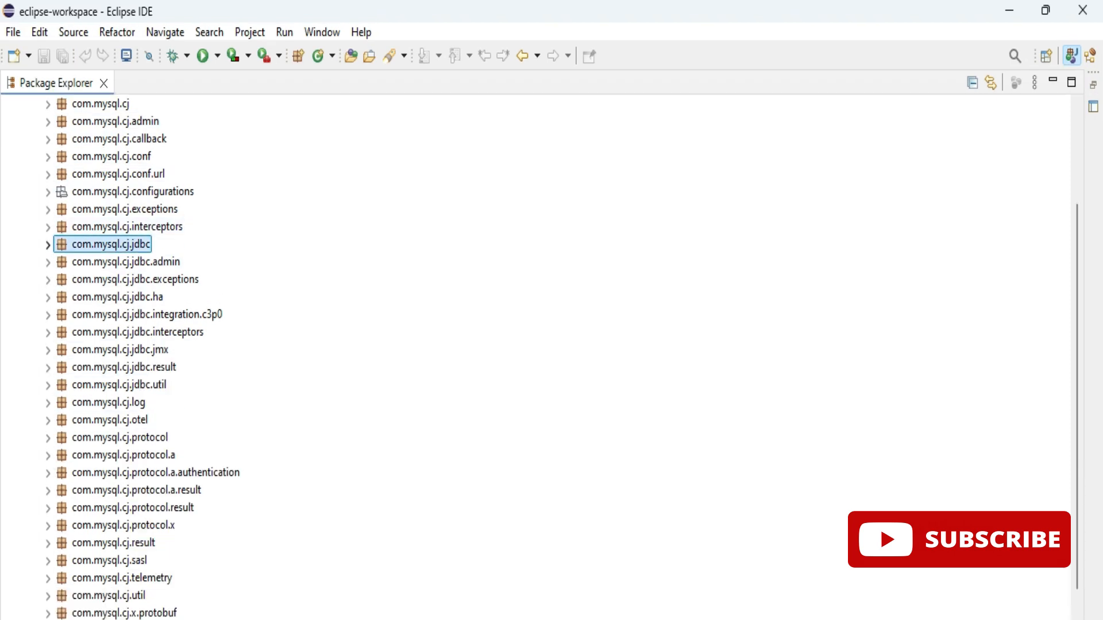
click(48, 244)
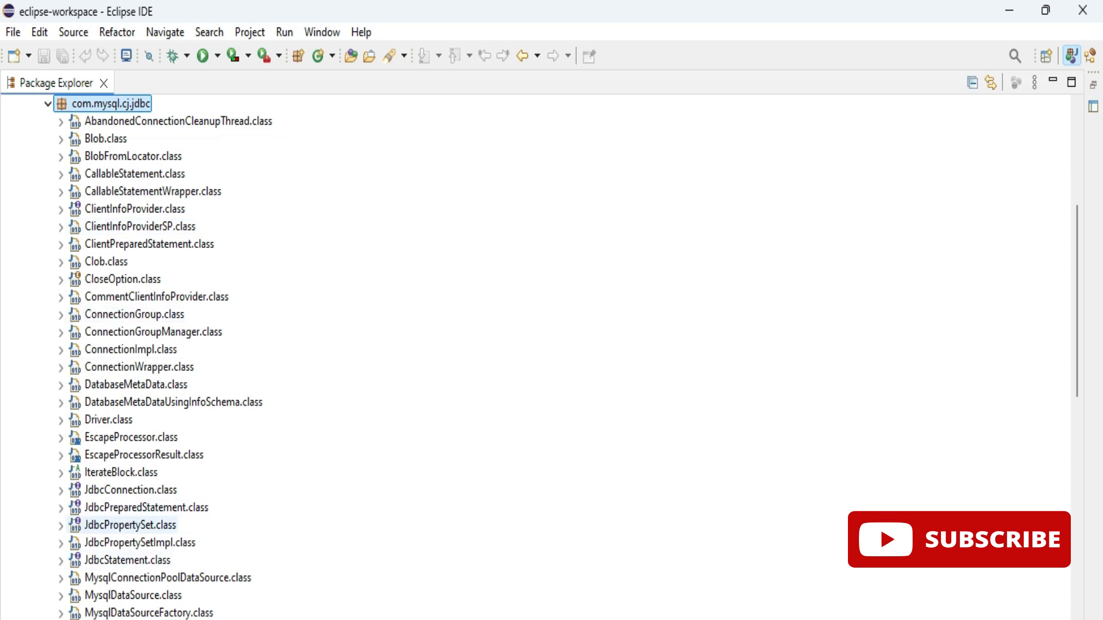
click(112, 421)
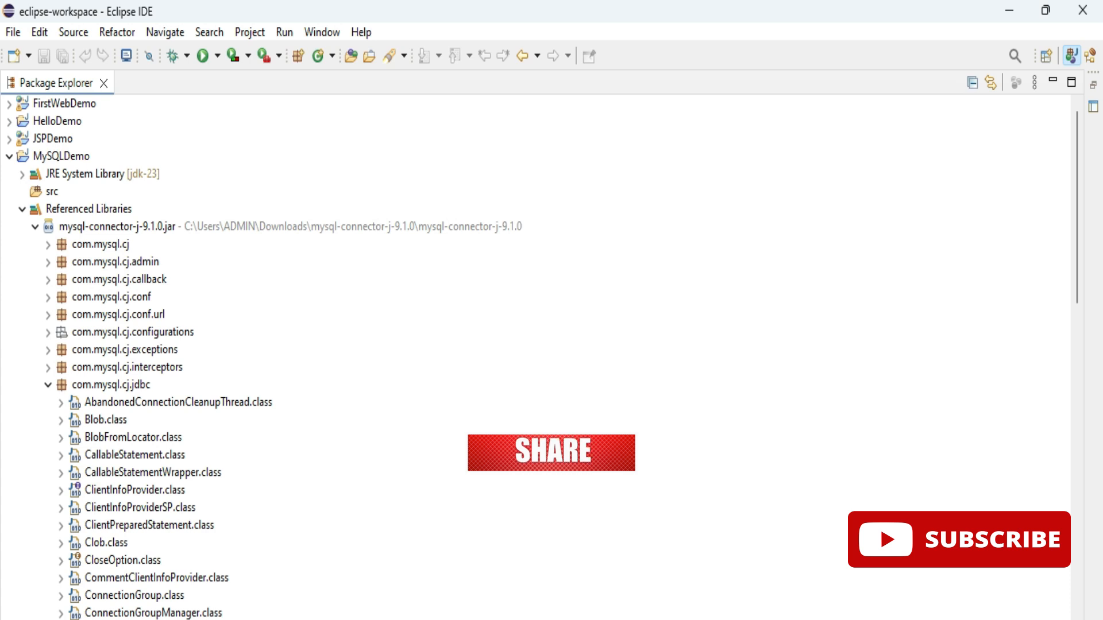
click(48, 385)
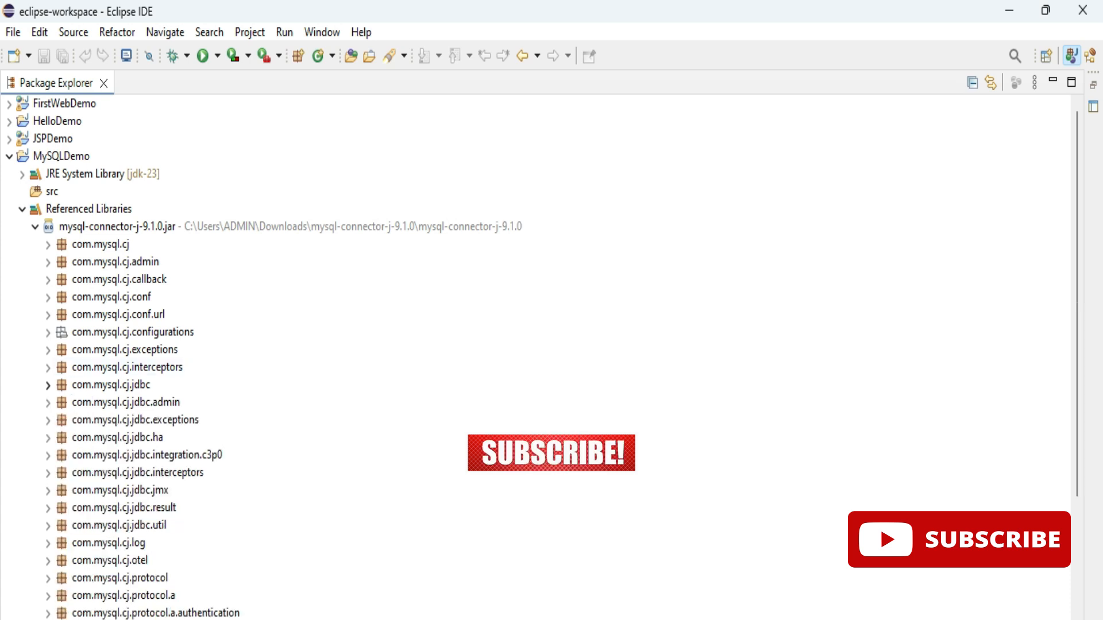
click(111, 385)
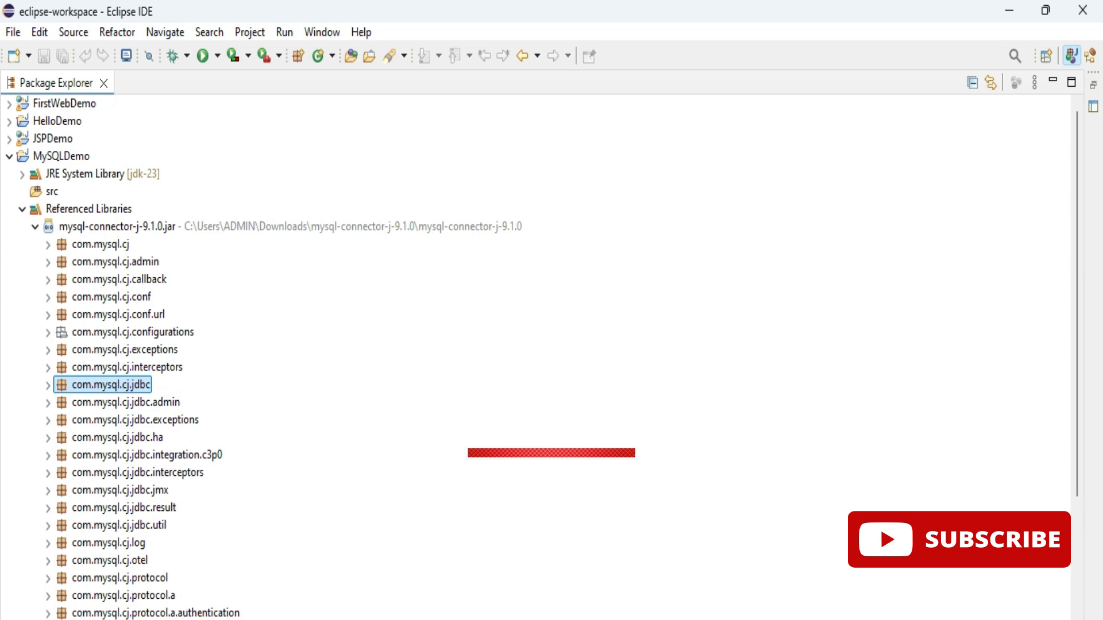